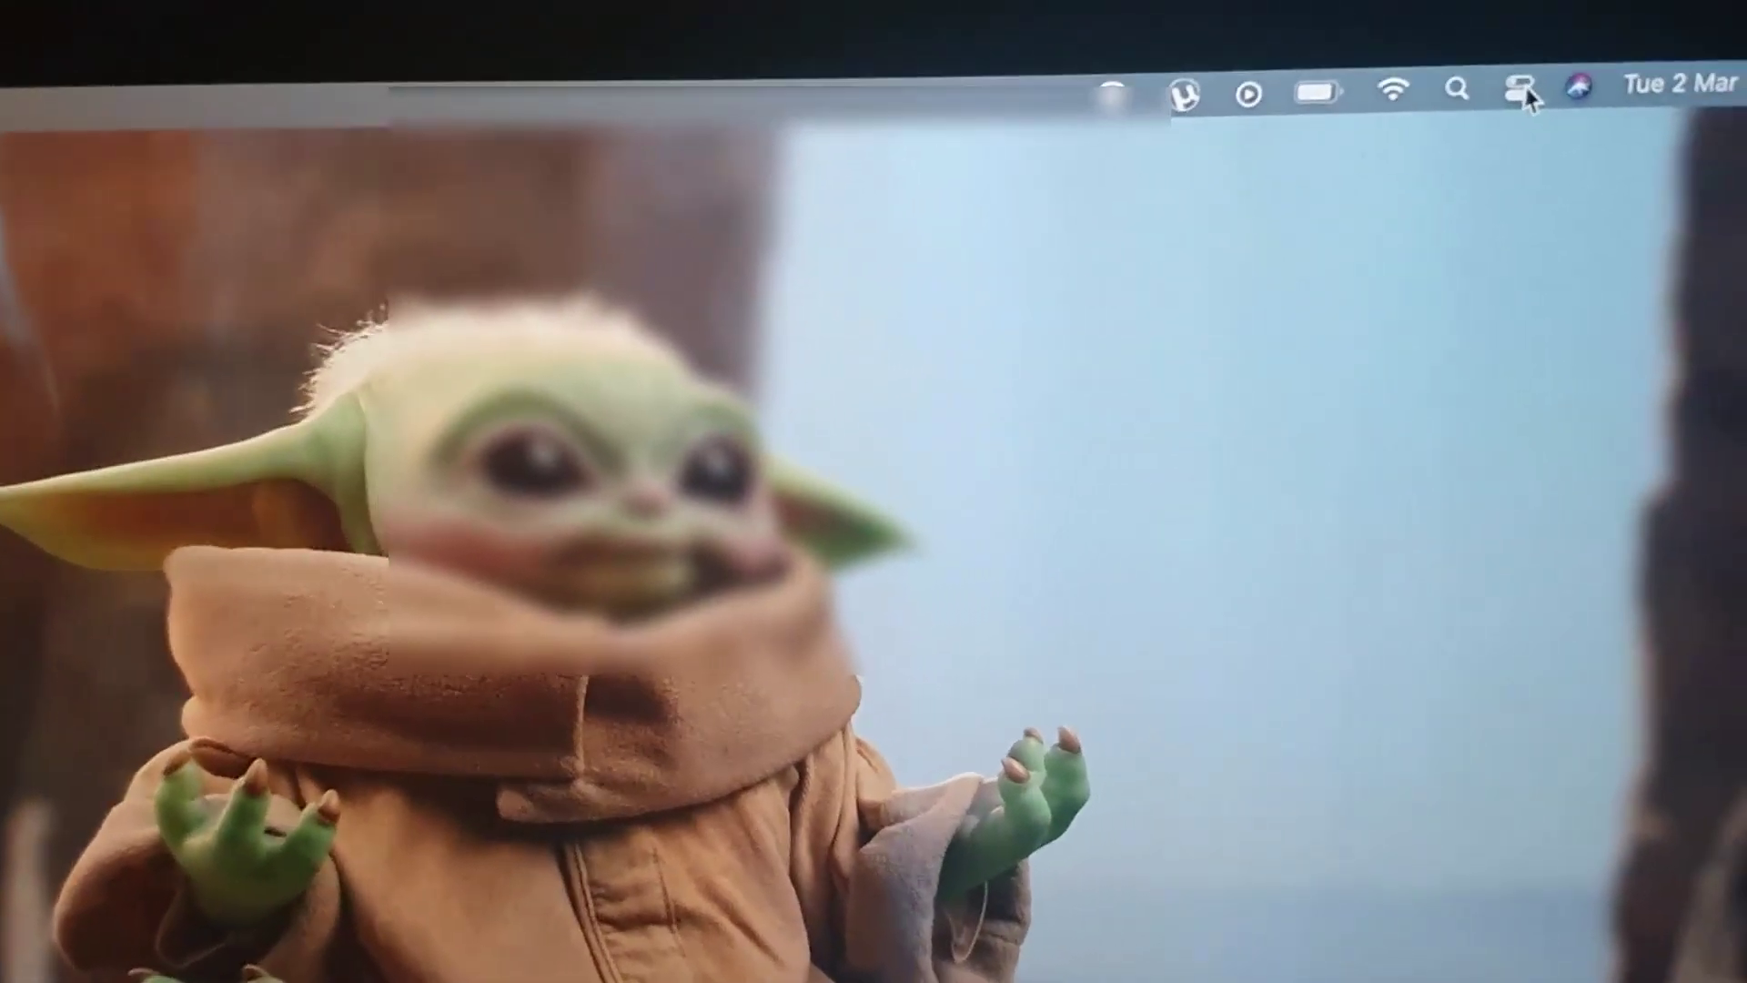
# Open Control Center from the menu bar icon
pyautogui.click(1518, 88)
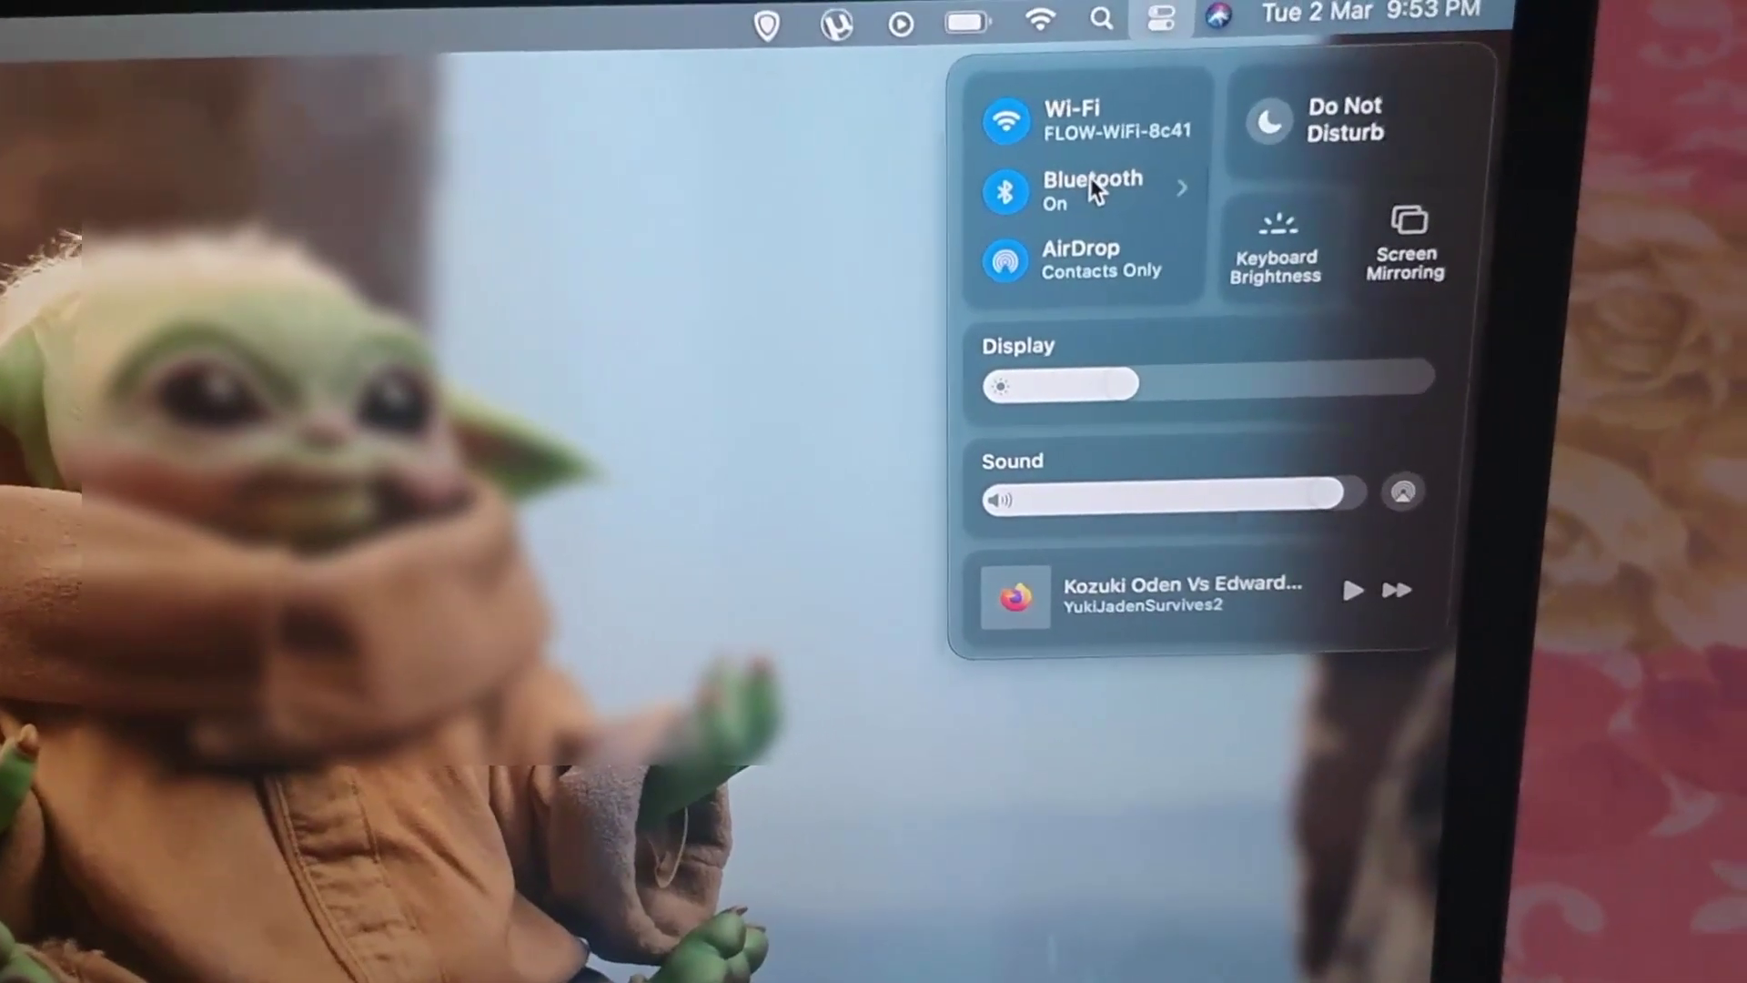
# Open the Bluetooth preferences pane from Control Center's Bluetooth entry
pyautogui.click(1092, 189)
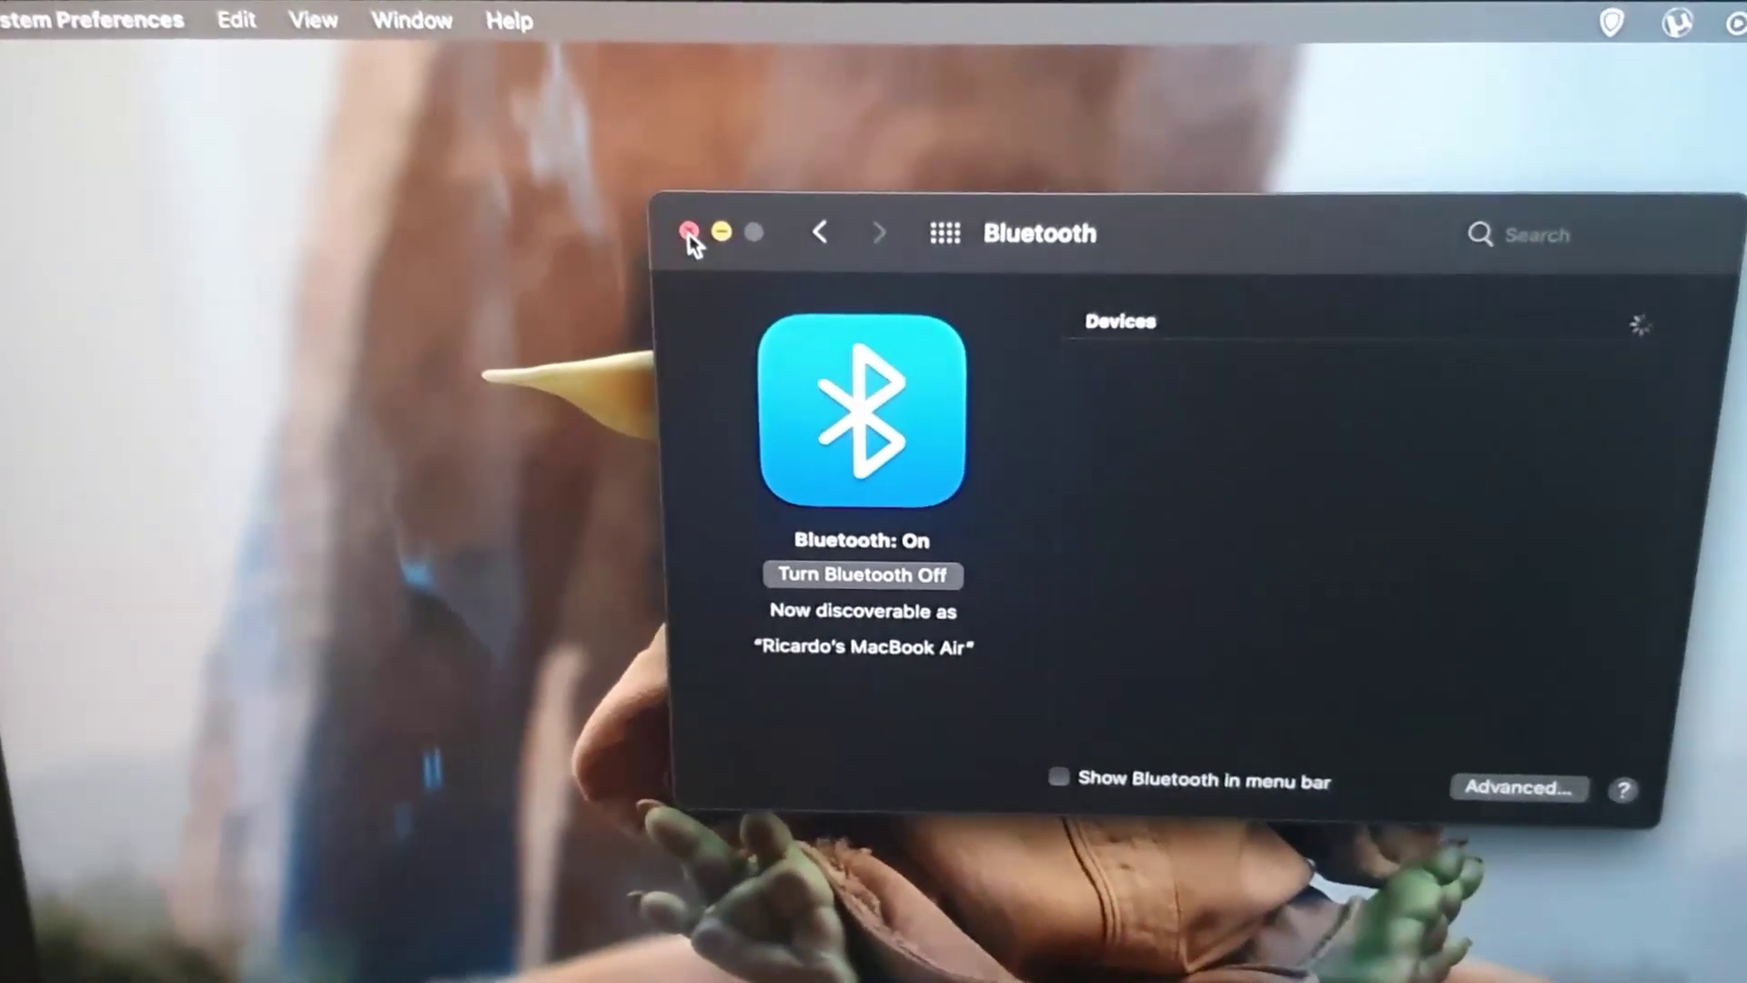
# Close the Bluetooth window and relaunch System Preferences from the Apple menu
pyautogui.click(689, 233)
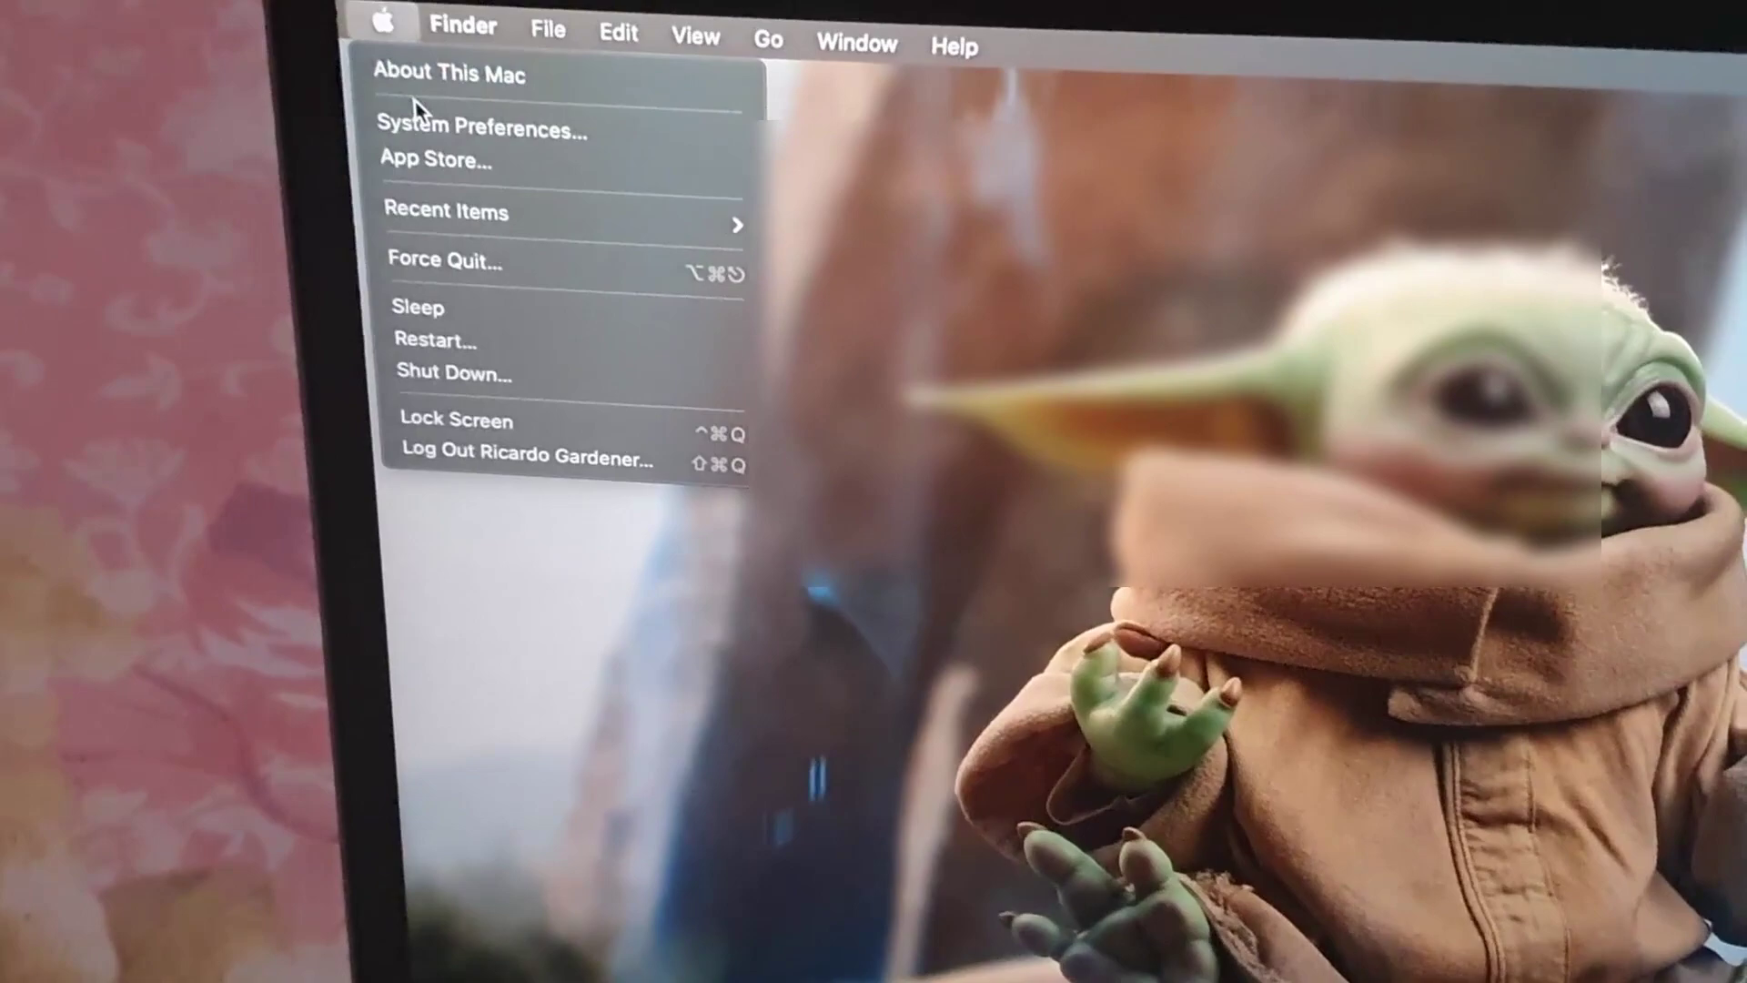
pyautogui.click(481, 131)
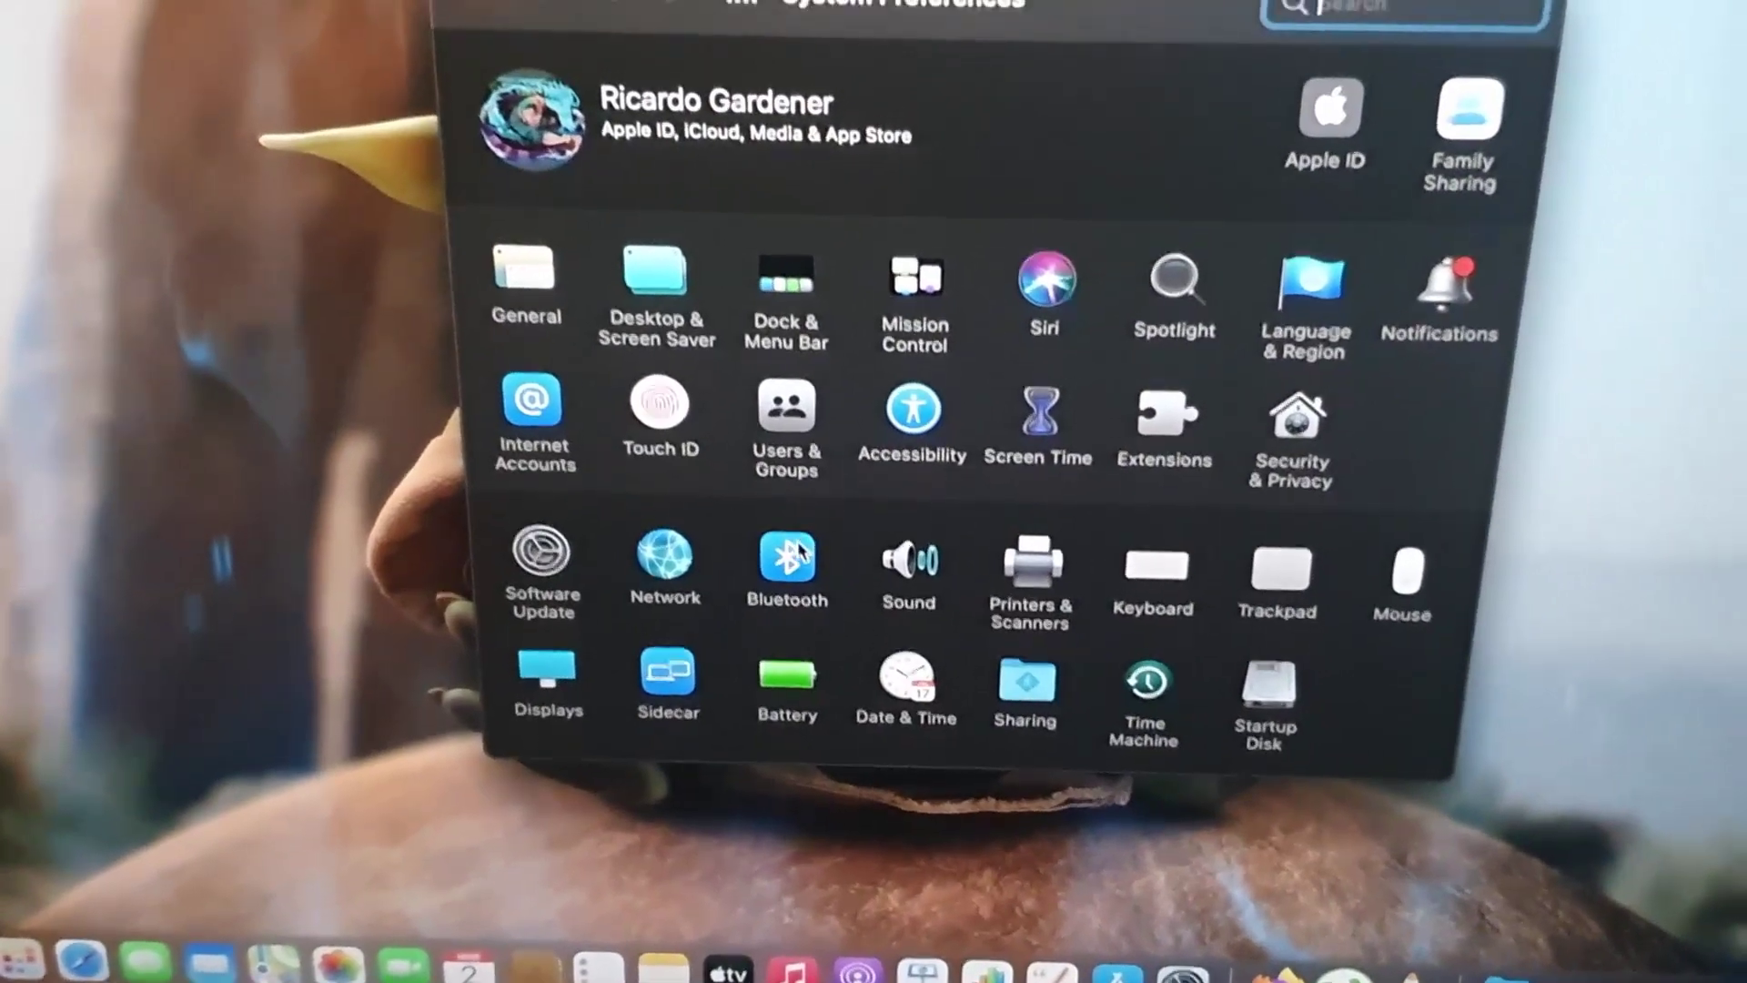
# Open the Bluetooth pane and turn Bluetooth off
pyautogui.click(786, 566)
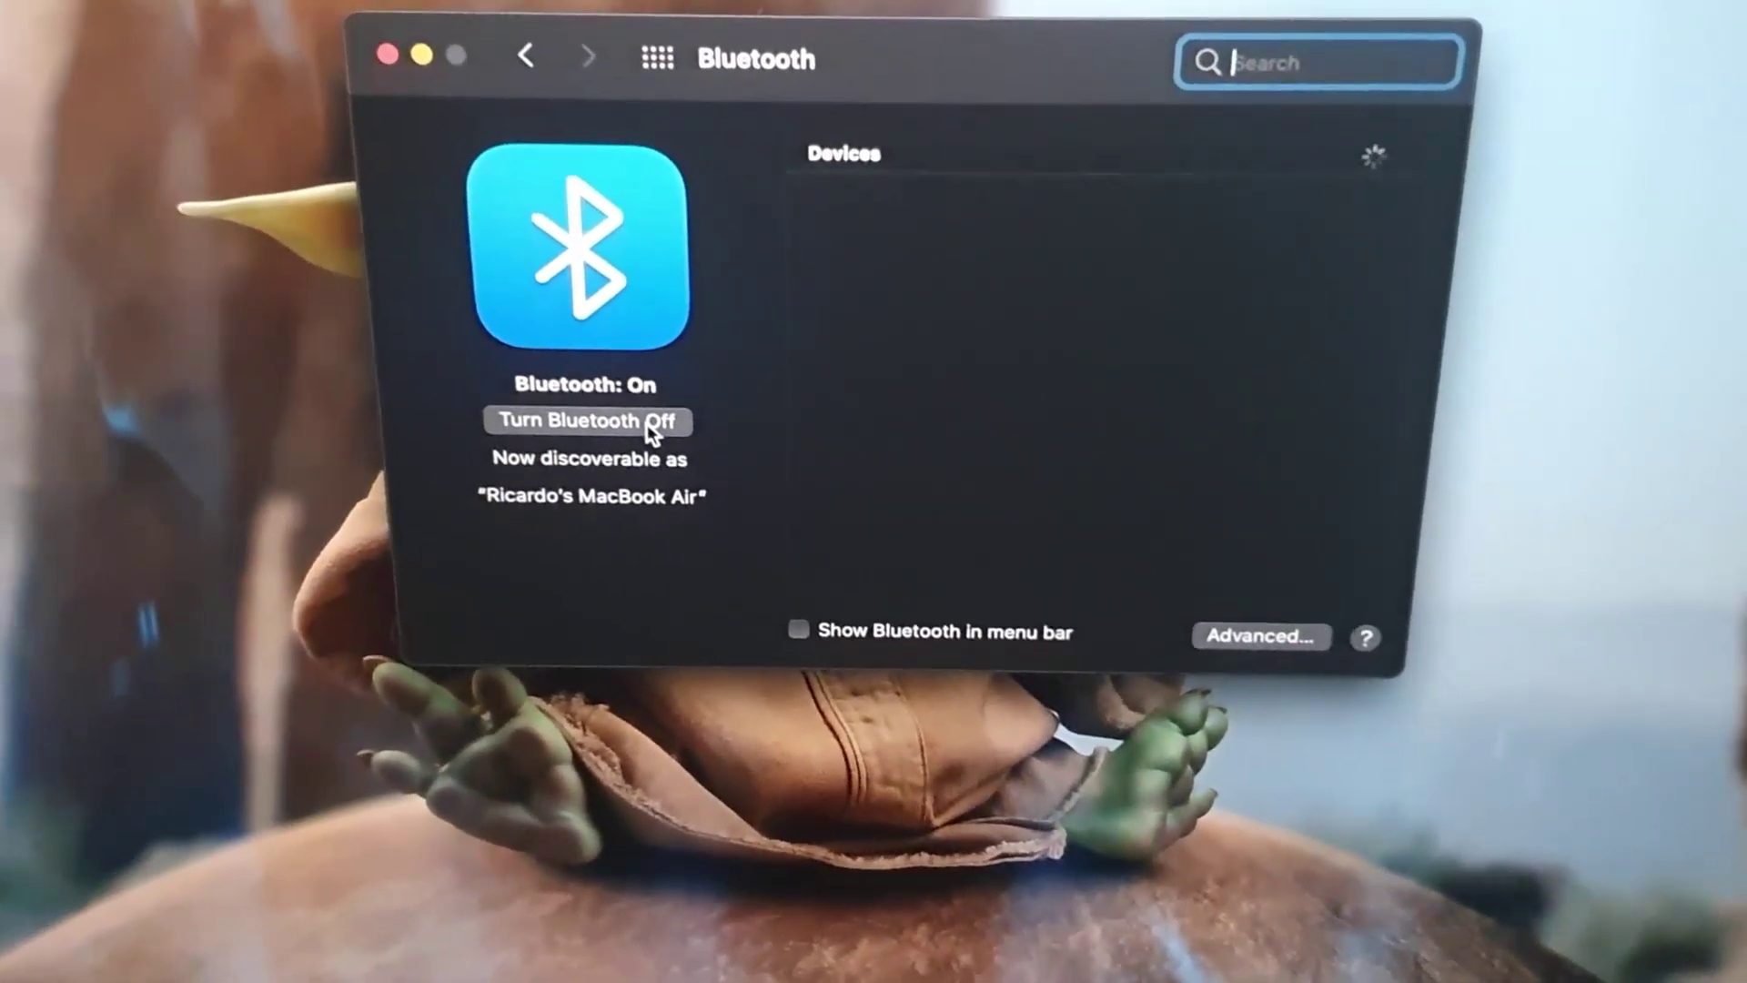
pyautogui.click(588, 421)
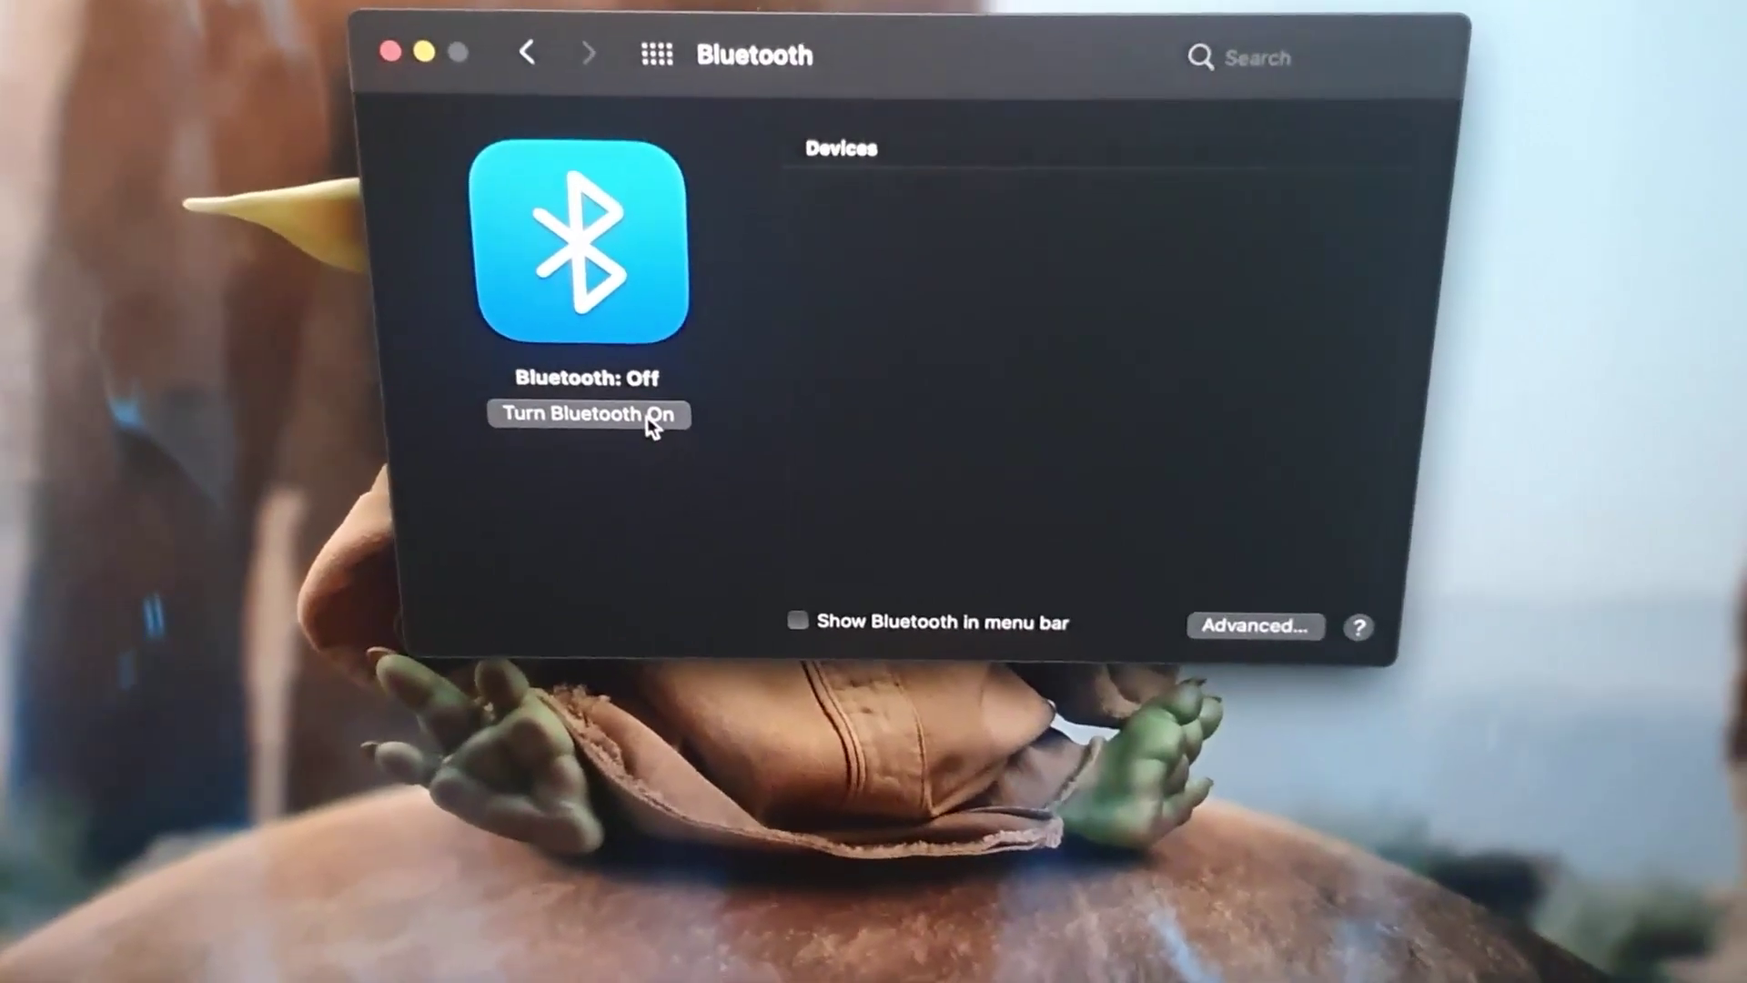